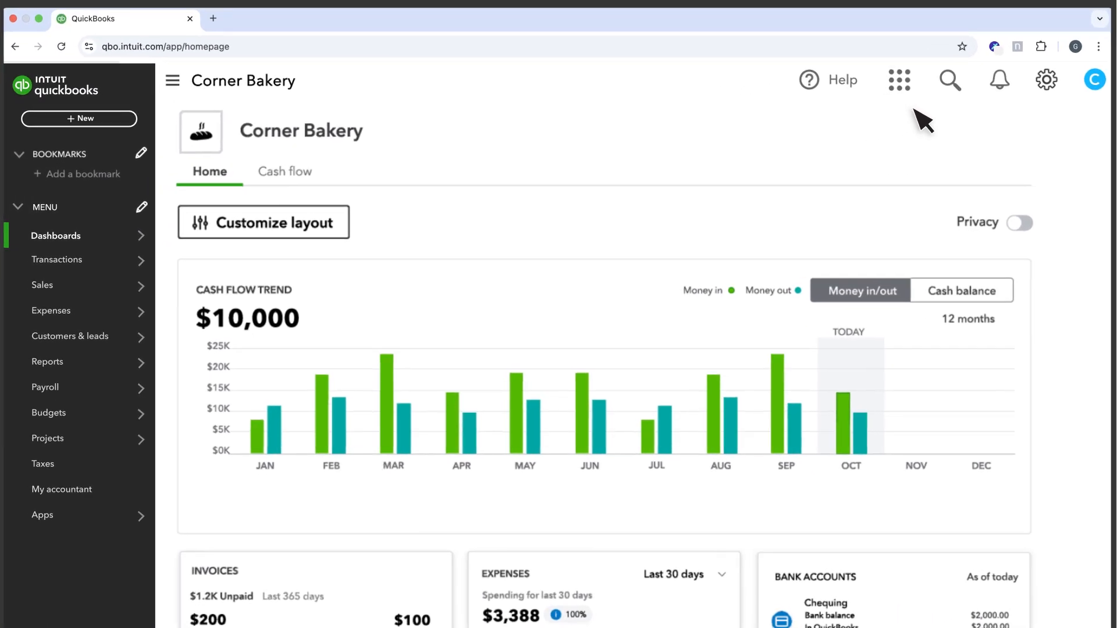
- Go to Subscriptions and billing for Corner Bakery from the gear menu
{"action": "left_click", "coordinate": [1046, 79]}
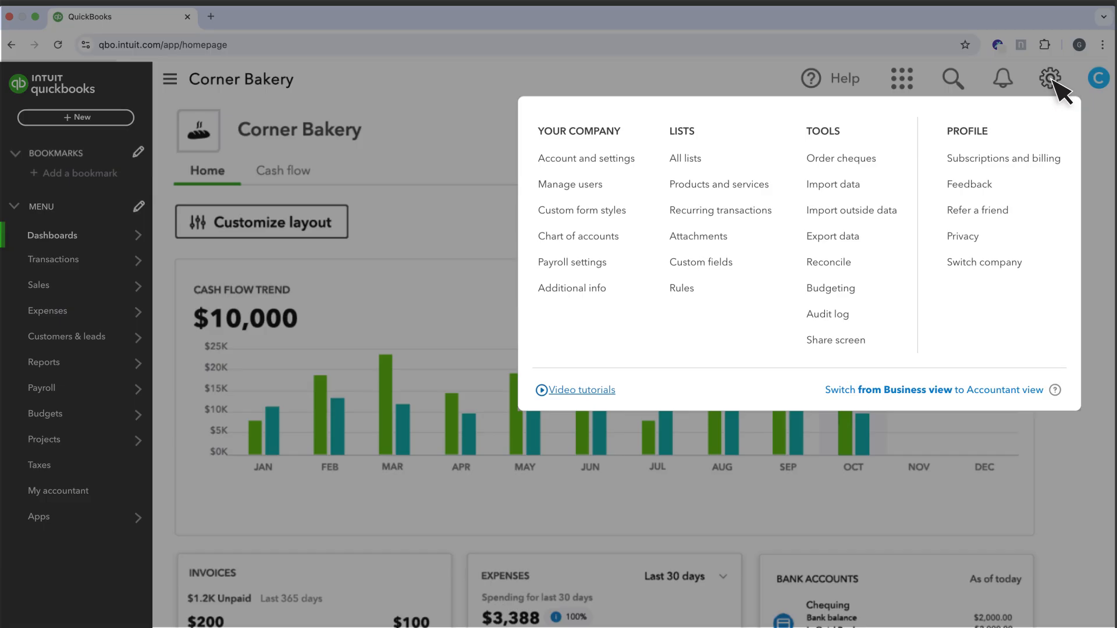
{"action": "mouse_move", "coordinate": [1002, 158]}
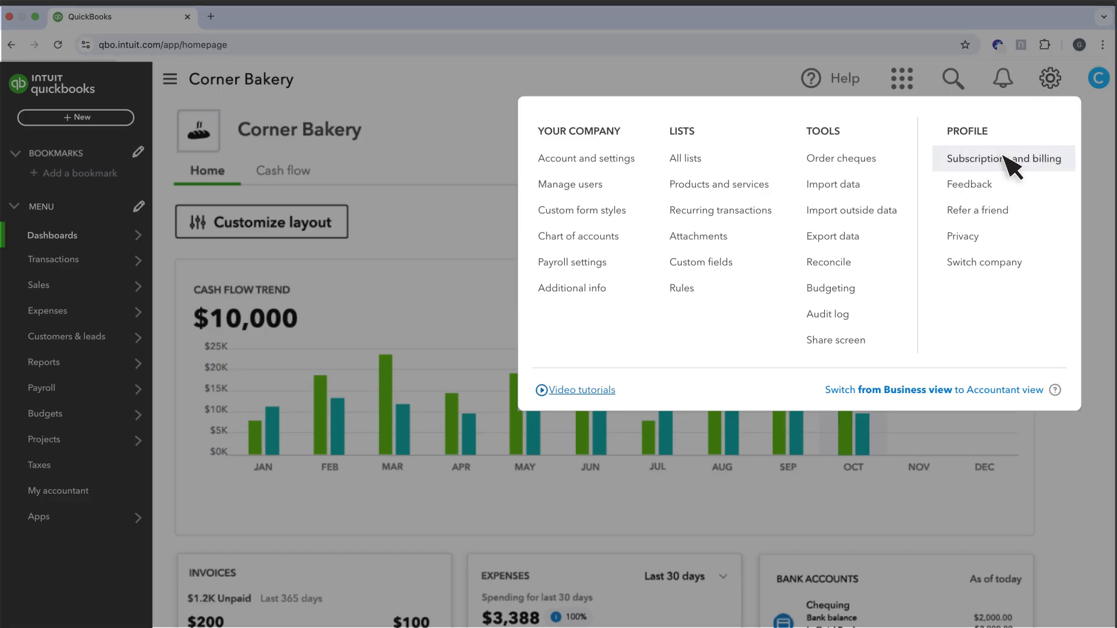
{"action": "left_click", "coordinate": [1002, 158]}
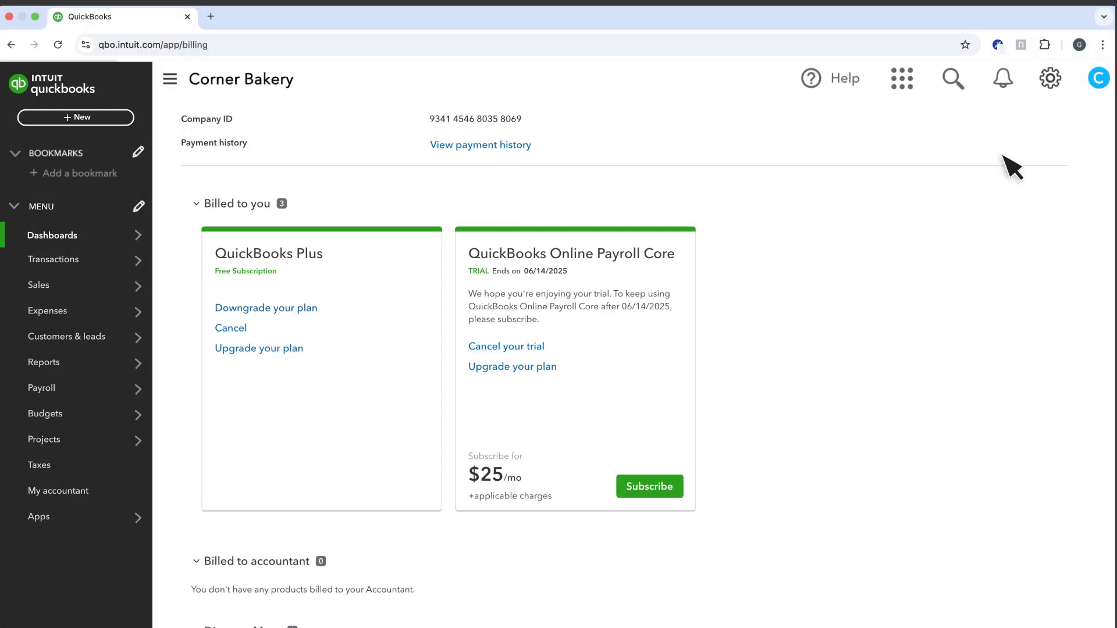
- Cancel the QuickBooks Plus subscription and continue to the wipe-company confirmation
{"action": "left_click", "coordinate": [230, 328]}
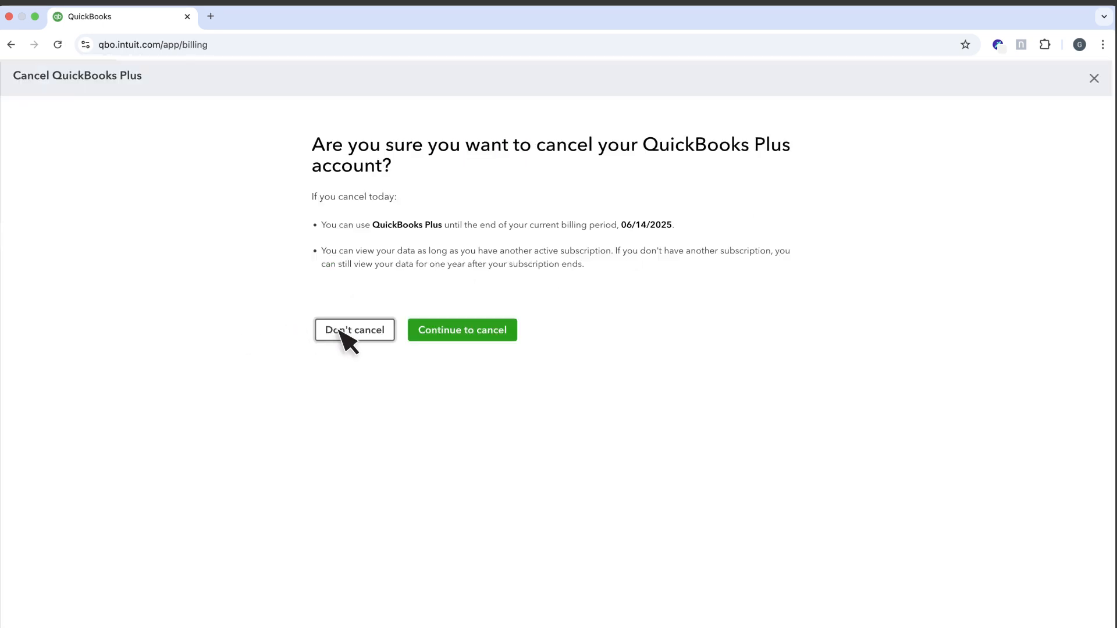
{"action": "mouse_move", "coordinate": [484, 350]}
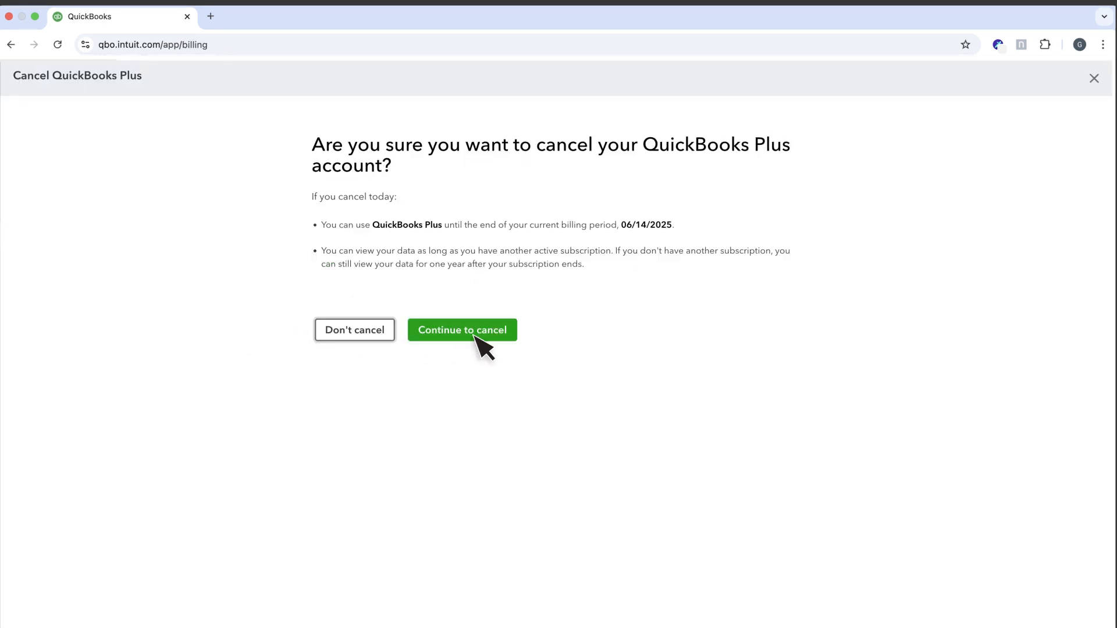
{"action": "left_click", "coordinate": [462, 329]}
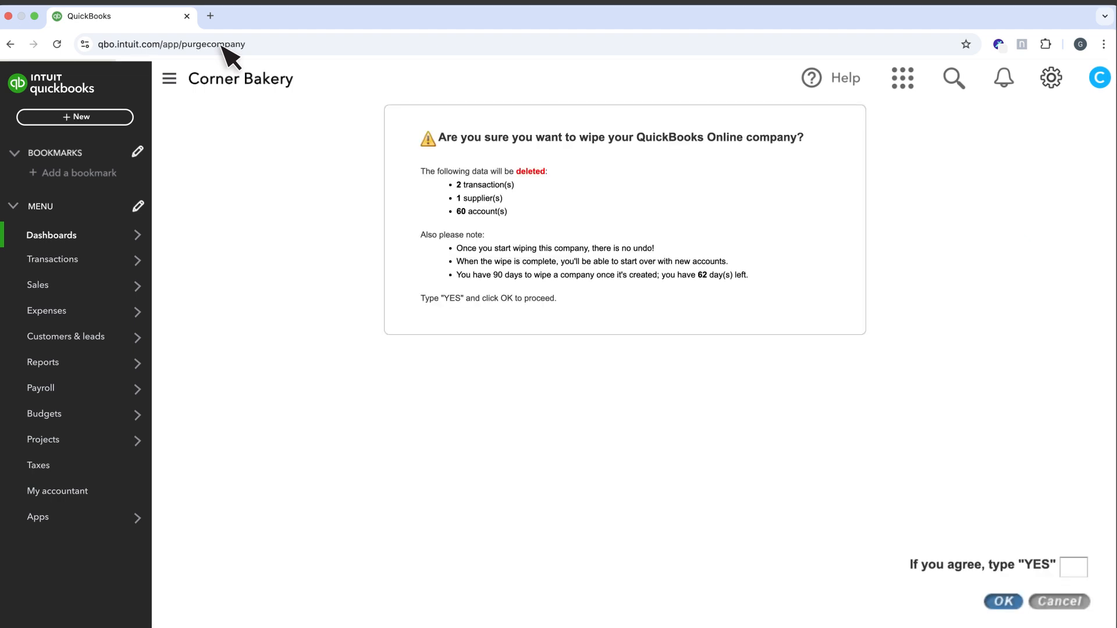
{"action": "mouse_move", "coordinate": [457, 153]}
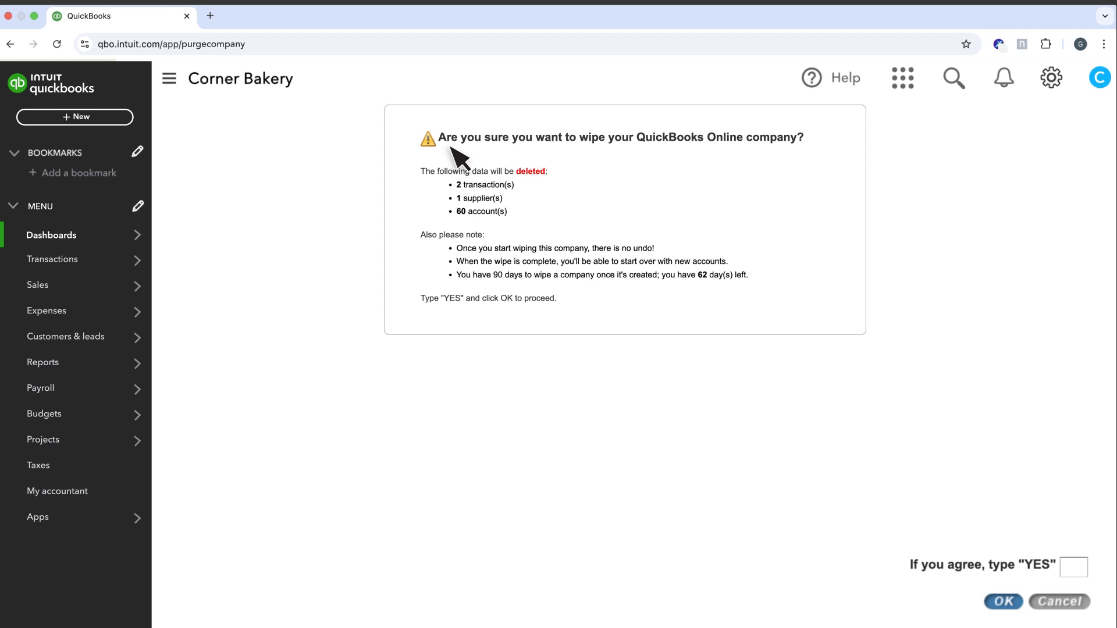
{"action": "mouse_move", "coordinate": [802, 157]}
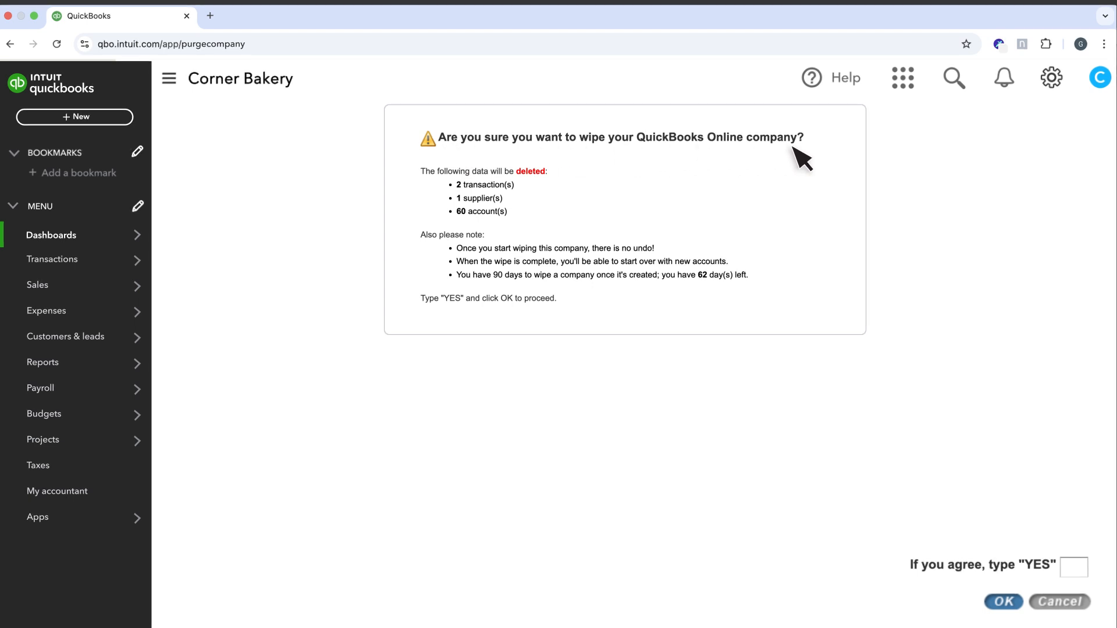
- Enter YES as consent and submit the wipe of Corner Bakery's transactions, supplier and accounts
{"action": "type", "text": "YES"}
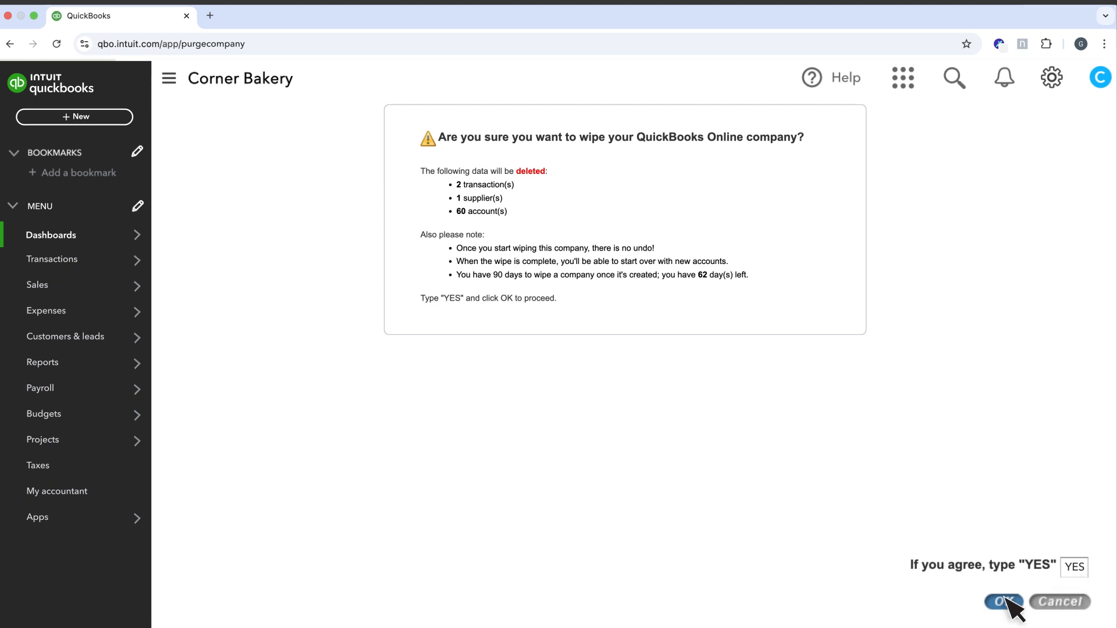
{"action": "left_click", "coordinate": [1002, 602]}
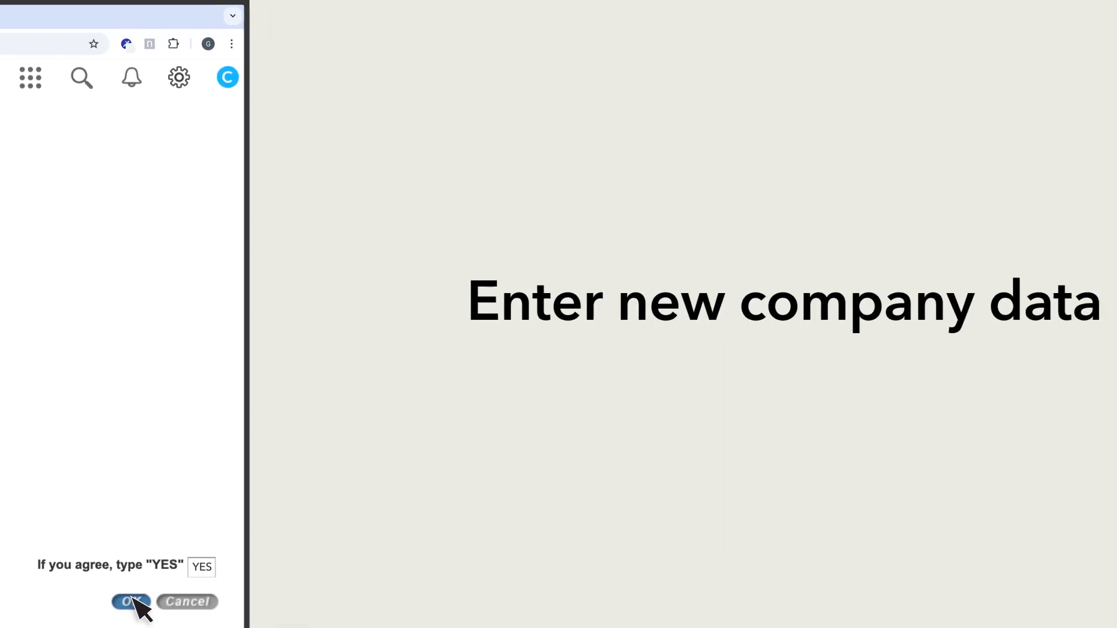